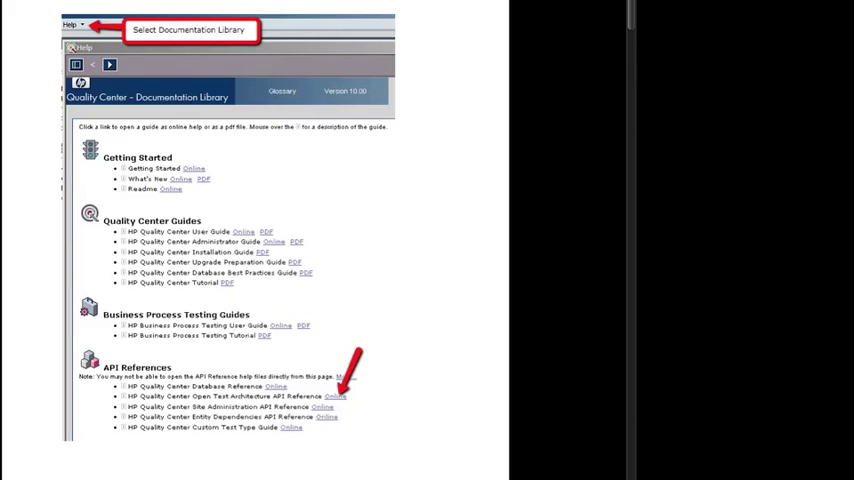
Bring the Quality Center Documentation Library screenshot highlighting API References into view.
left_click(334, 396)
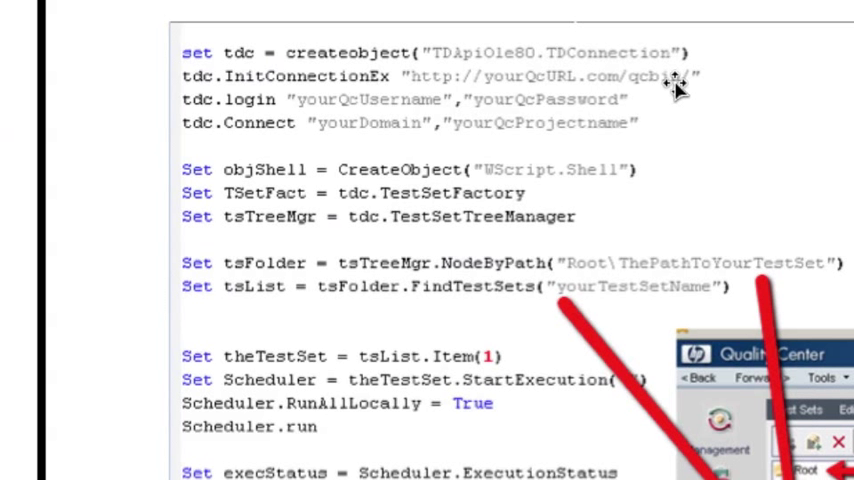
mouse_move(562, 122)
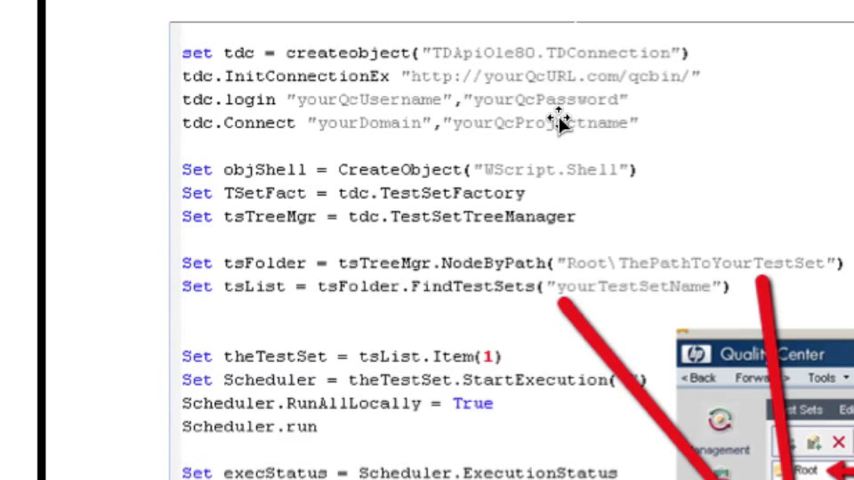
mouse_move(350, 160)
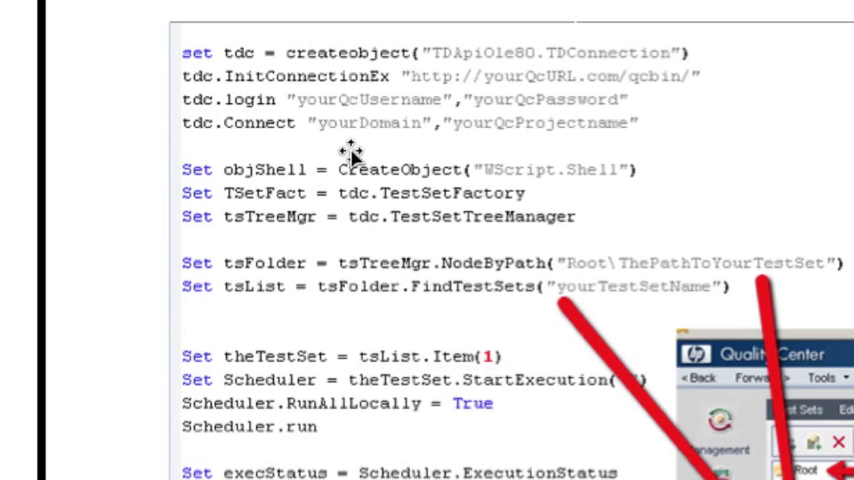
mouse_move(544, 150)
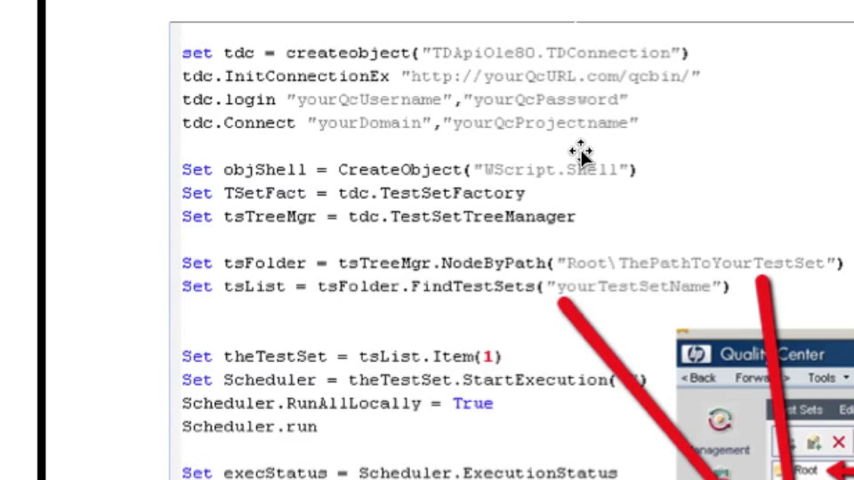
mouse_move(336, 184)
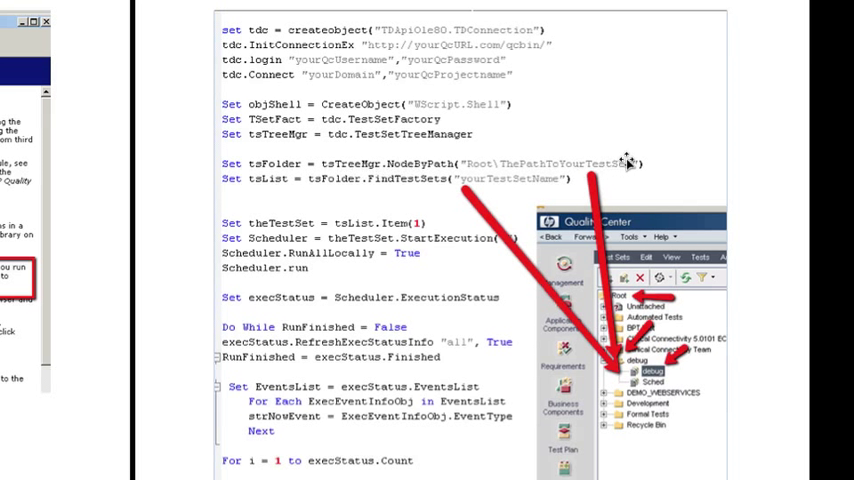
mouse_move(568, 144)
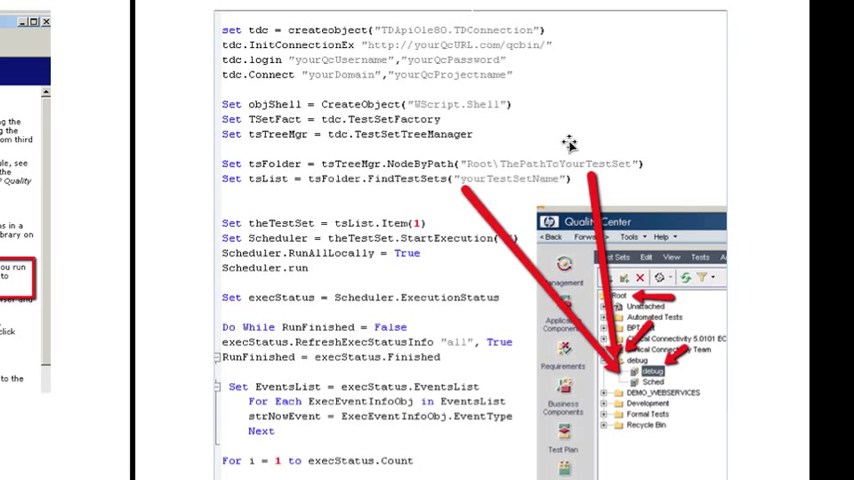
mouse_move(600, 156)
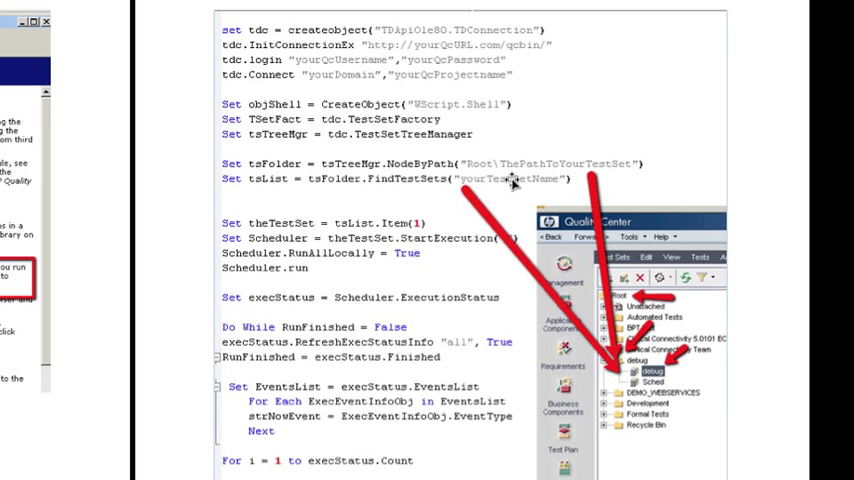
mouse_move(392, 200)
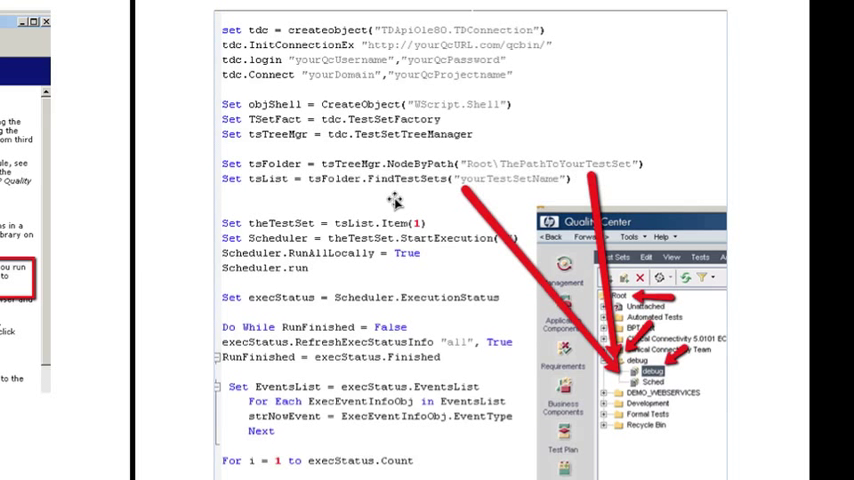
mouse_move(398, 184)
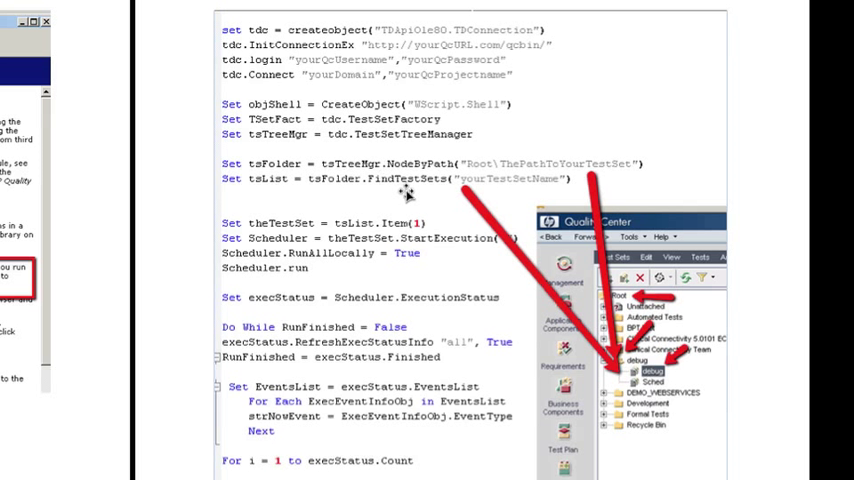
mouse_move(560, 188)
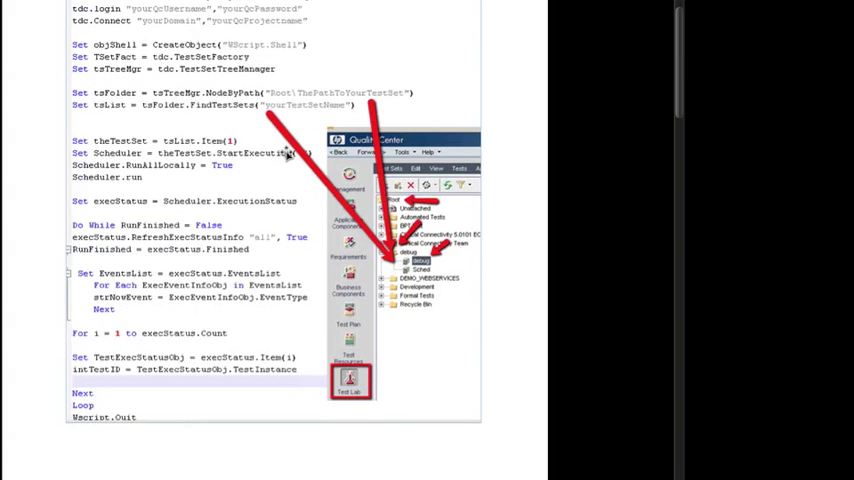
Scroll down through the TDConnection and Scheduler VBScript code page.
scroll("down", 3)
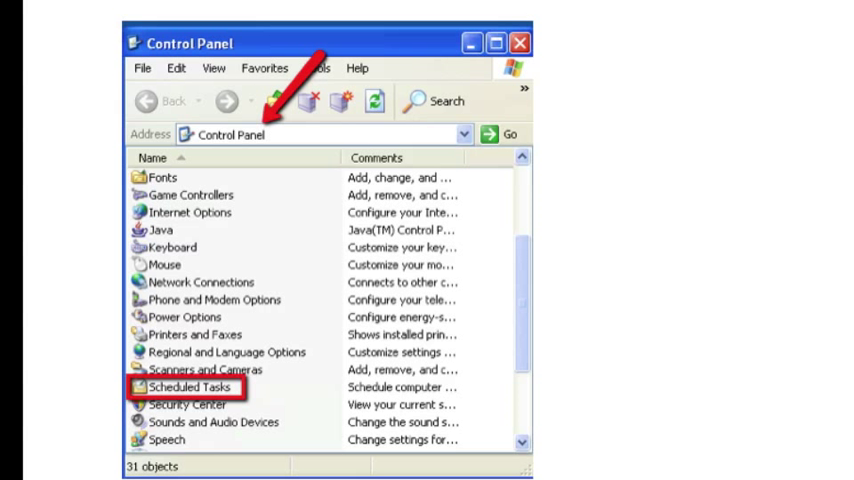
Reveal the Control Panel and Scheduled Task Wizard screenshots for opening Scheduled Tasks.
double_click(188, 388)
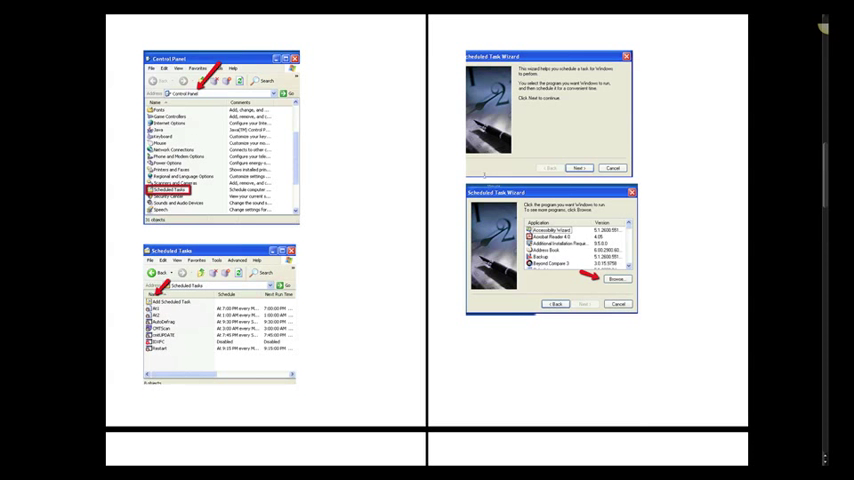
mouse_move(540, 132)
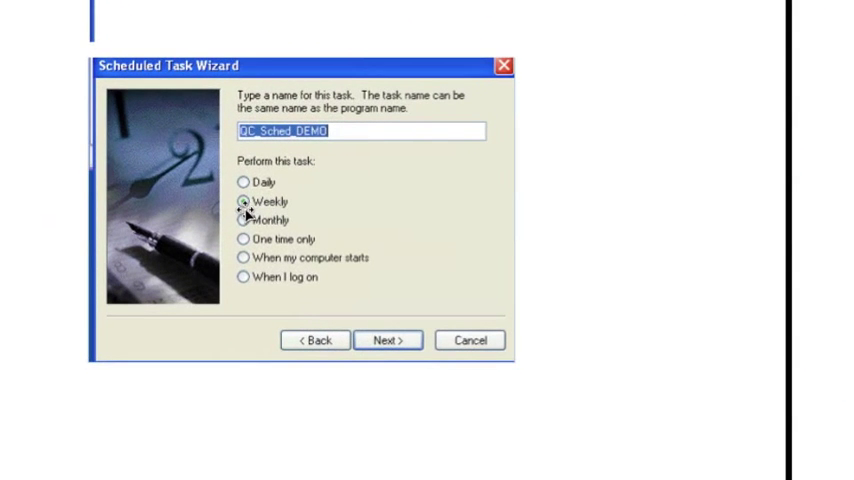
Page through the wizard screenshots: task name, Weekly, 5:00 AM weekdays, user name and password.
left_click(388, 340)
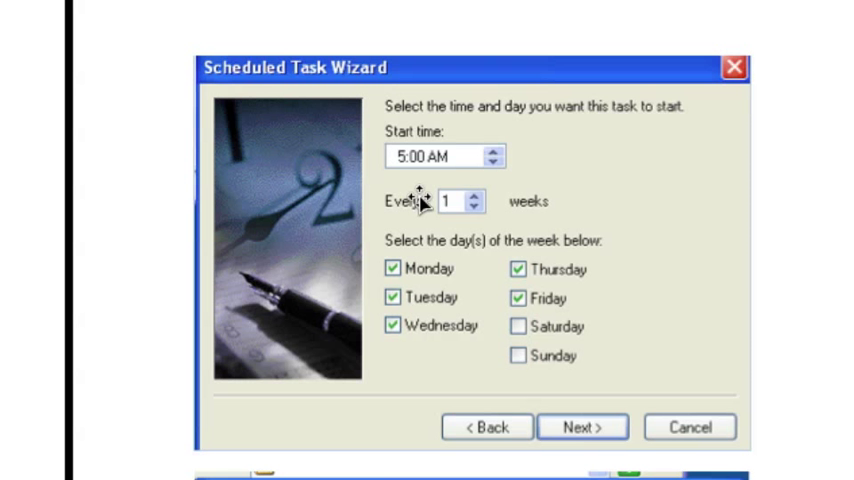
mouse_move(418, 336)
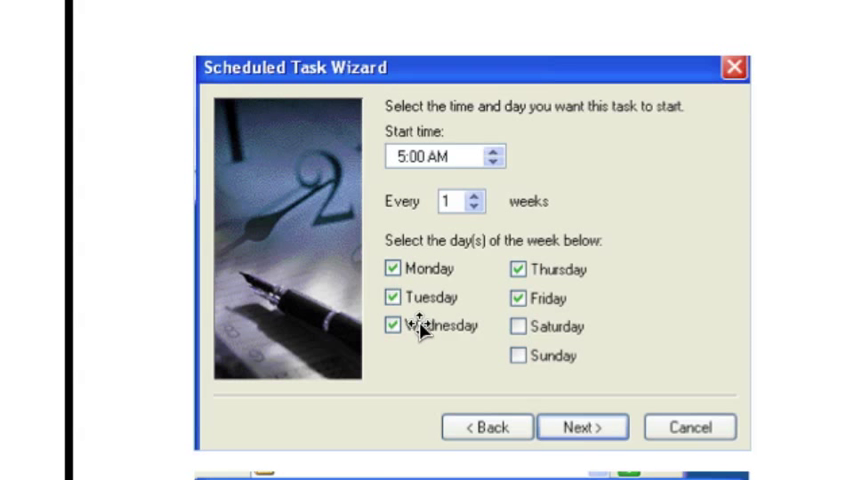
left_click(582, 426)
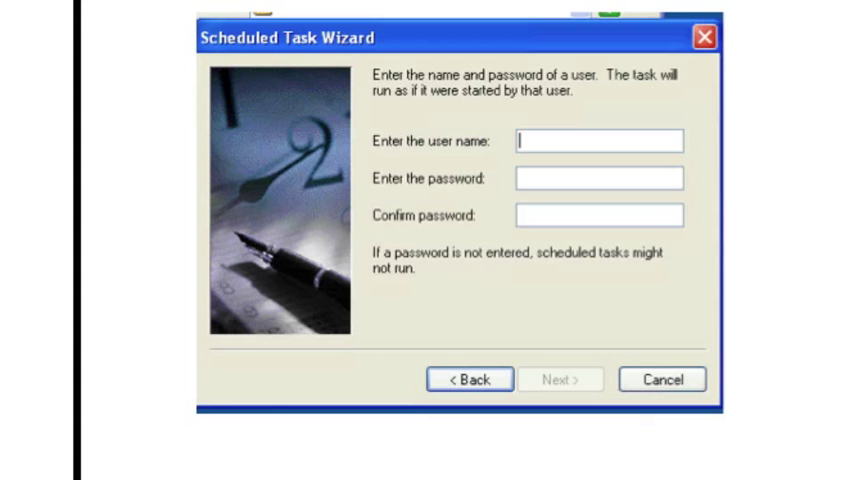
left_click(560, 380)
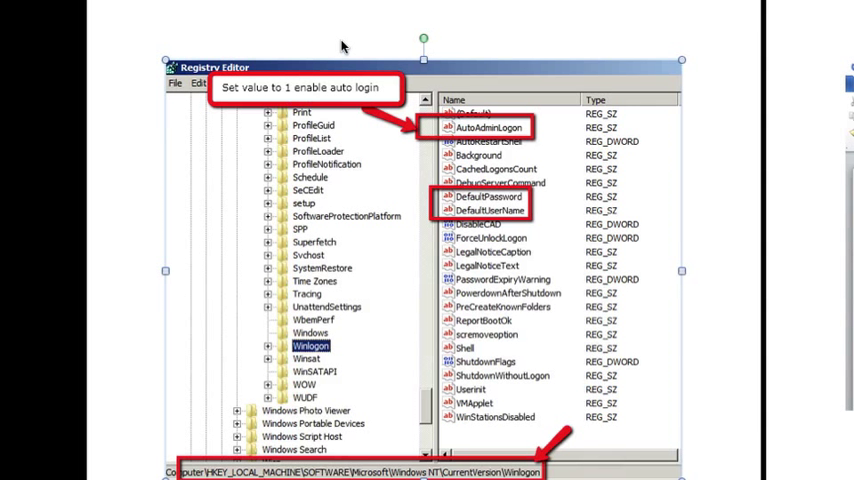
mouse_move(336, 284)
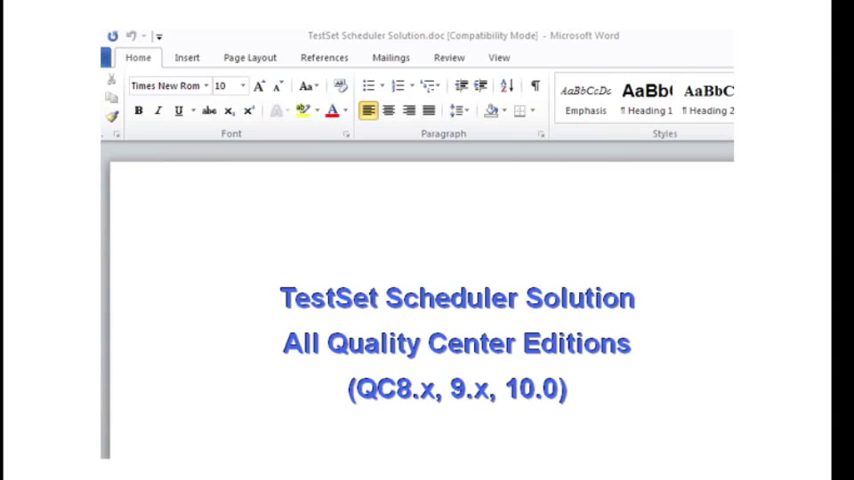
Scroll TestSet Scheduler Solution.doc to the RunTestSet Application command-line syntax and example.
scroll("down", 3)
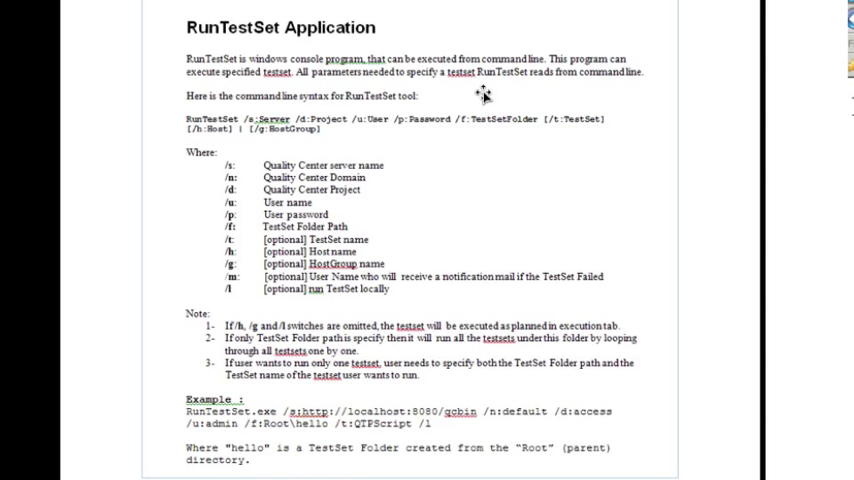
mouse_move(416, 120)
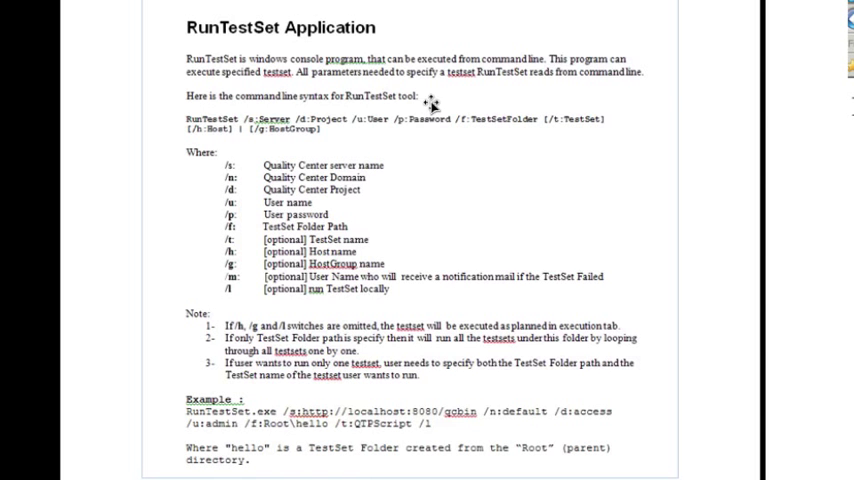
mouse_move(244, 48)
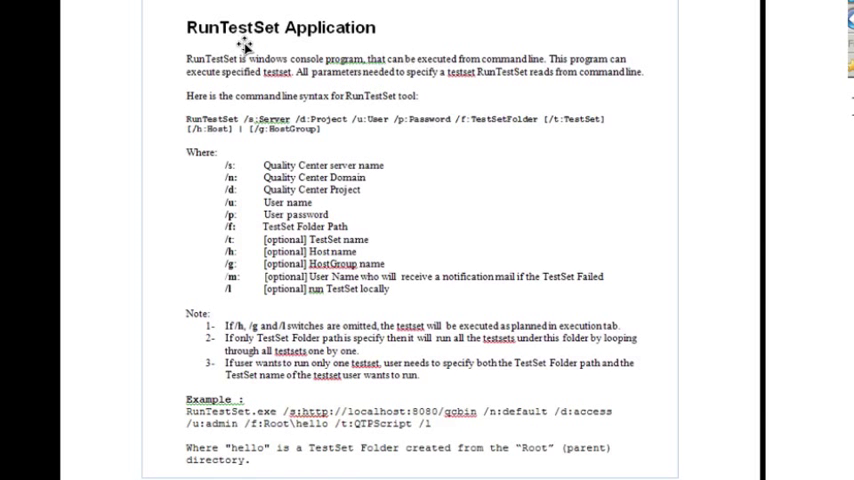